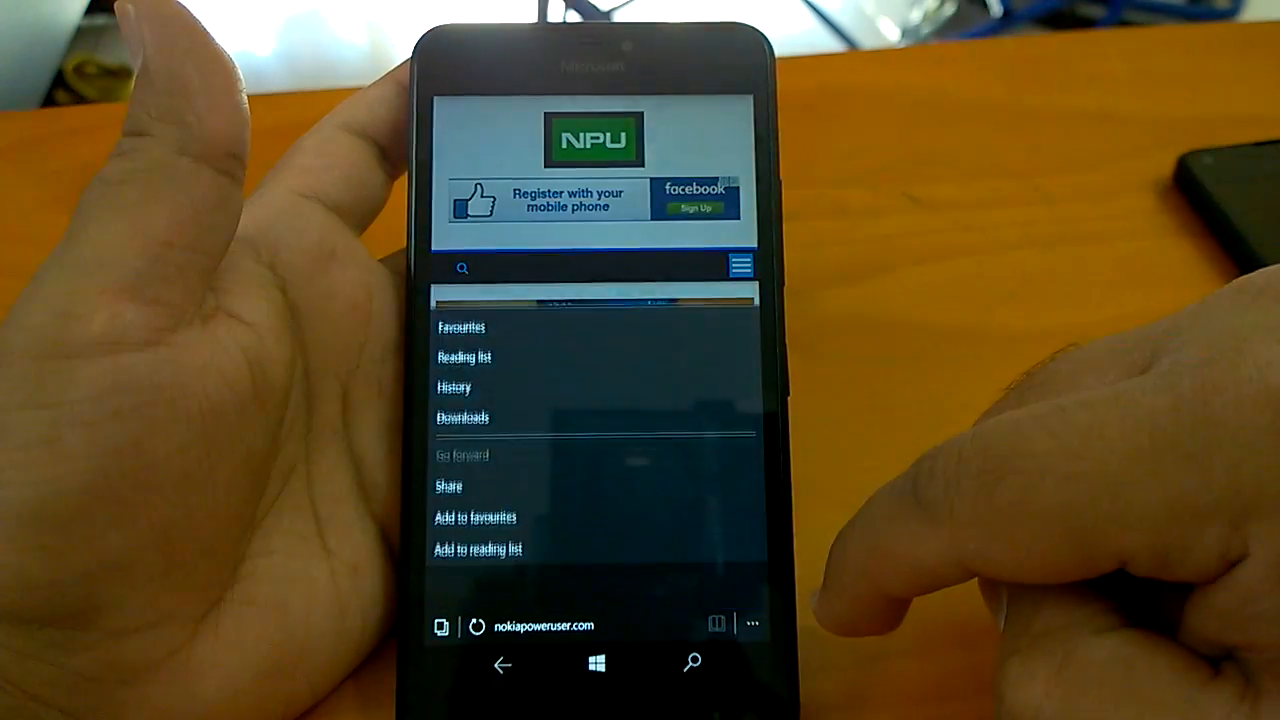
Step: Scroll through the Edge menu entries for favourites, reading list, history, downloads and sharing
{"action": "scroll", "scroll_direction": "down", "scroll_amount": 3}
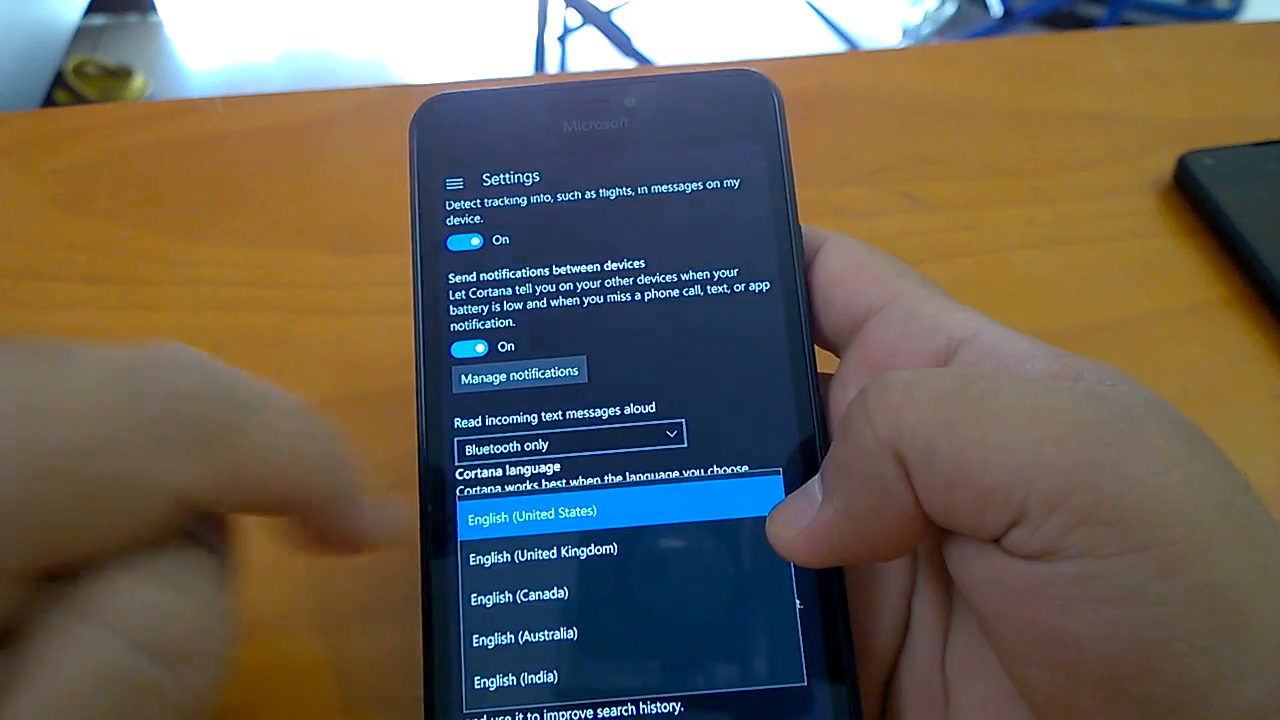
Step: Expand the Cortana language dropdown listing English (US, UK, Canada, Australia, India)
{"action": "left_click", "coordinate": [532, 512]}
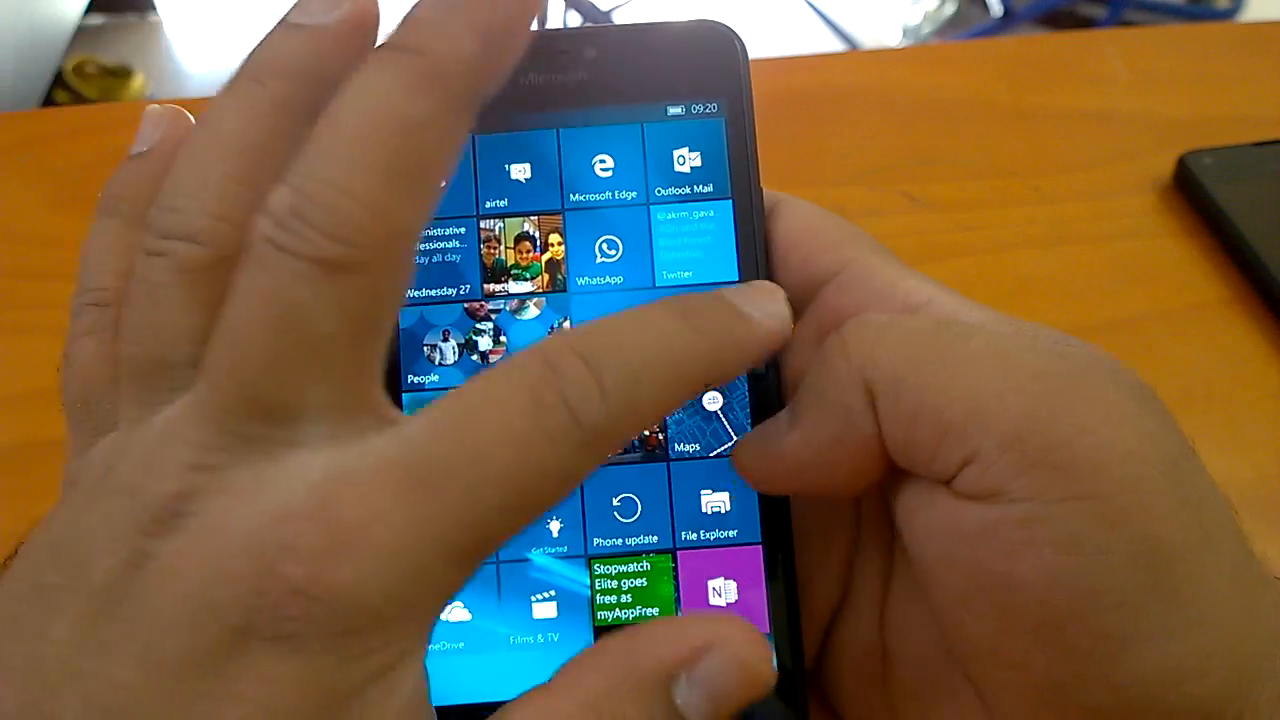
Step: Swipe to the All apps list and browse entries like Maps, Money, News, OneDrive and Settings
{"action": "scroll", "scroll_direction": "left", "scroll_amount": 3}
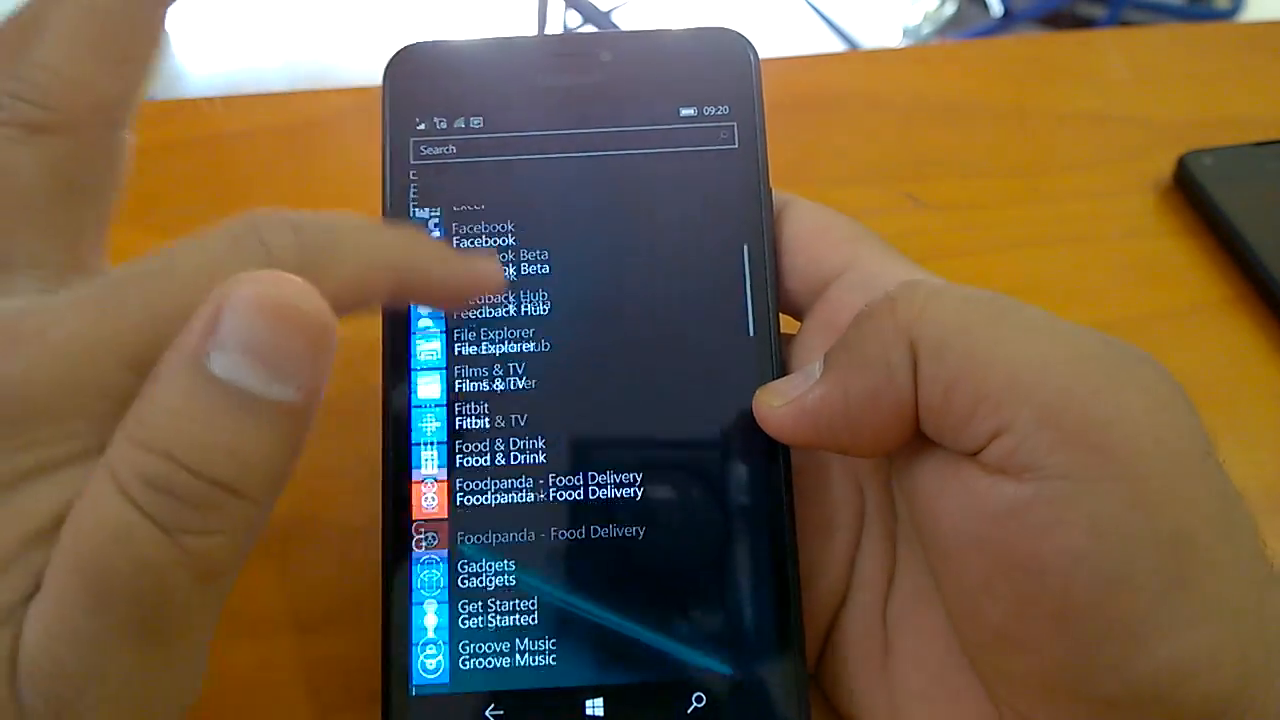
{"action": "scroll", "scroll_direction": "up", "scroll_amount": 3}
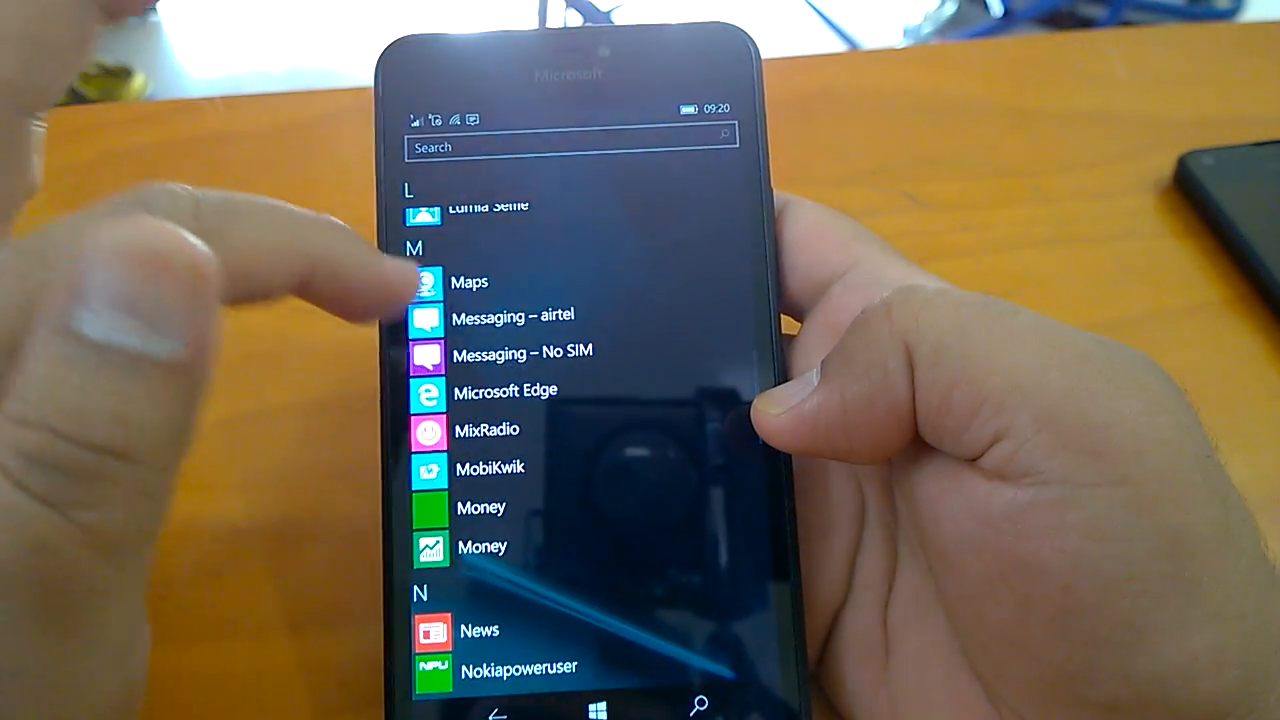
{"action": "scroll", "scroll_direction": "up", "scroll_amount": 3}
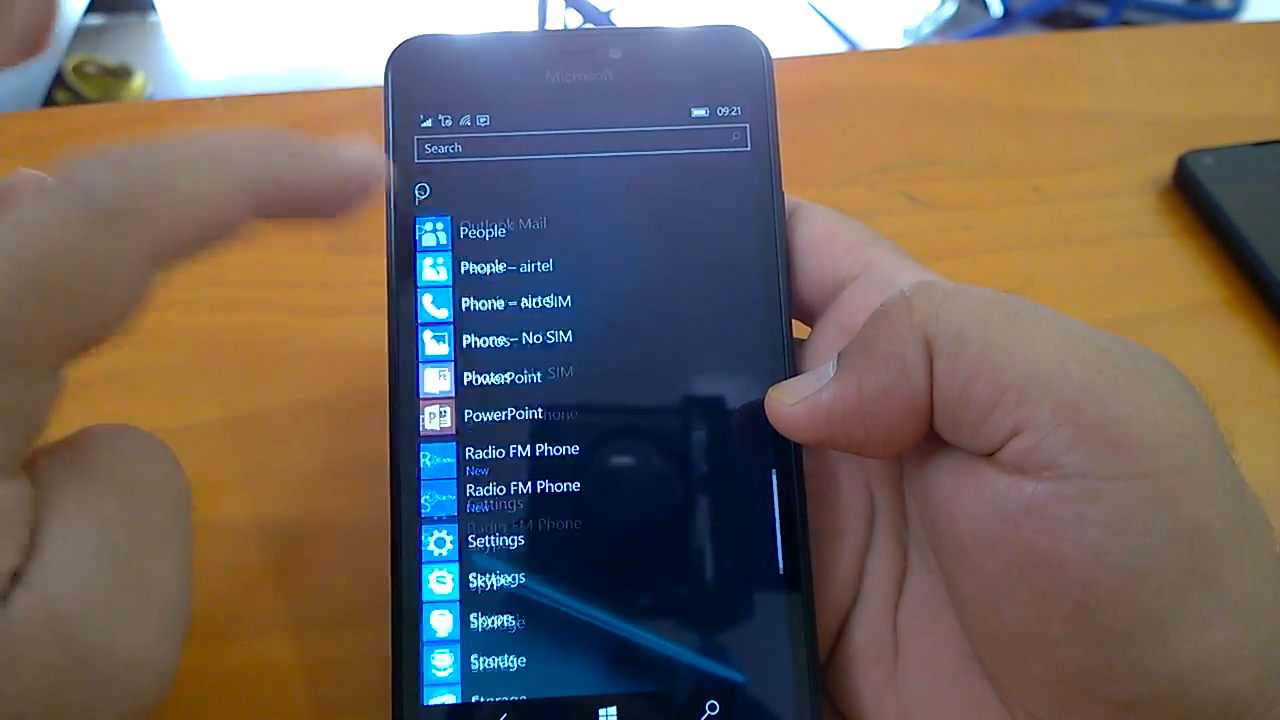
{"action": "scroll", "scroll_direction": "up", "scroll_amount": 3}
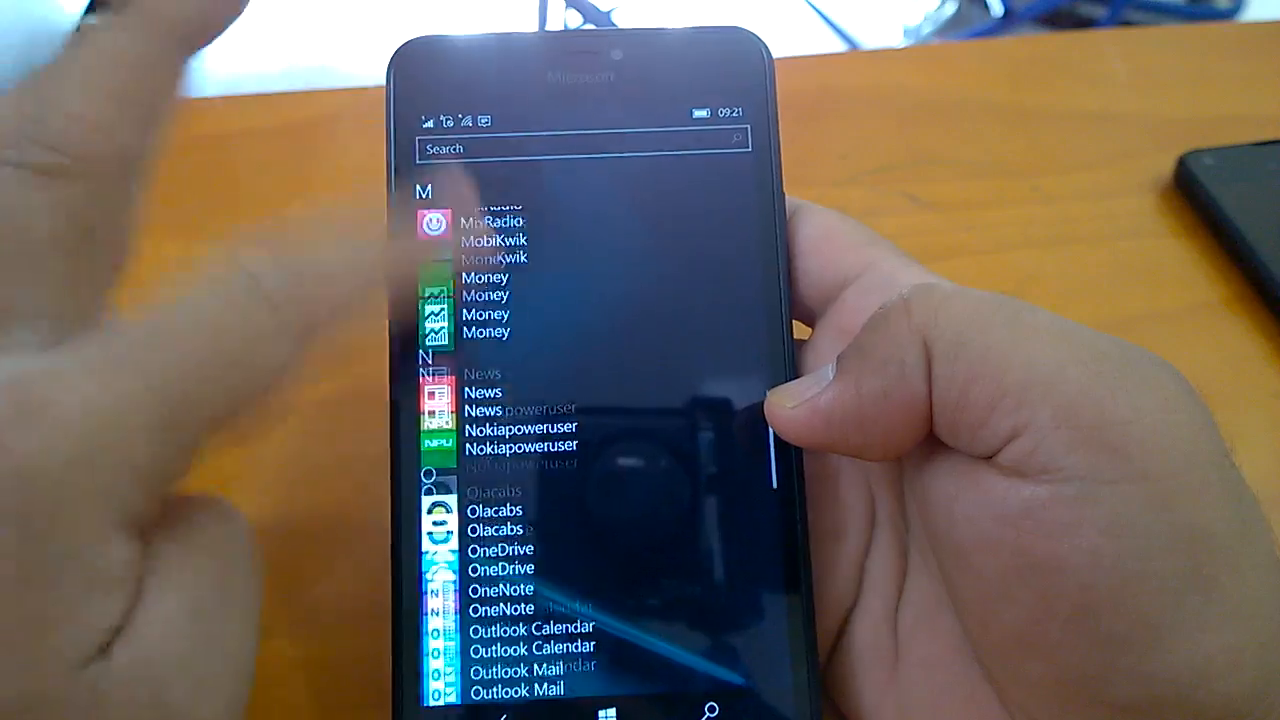